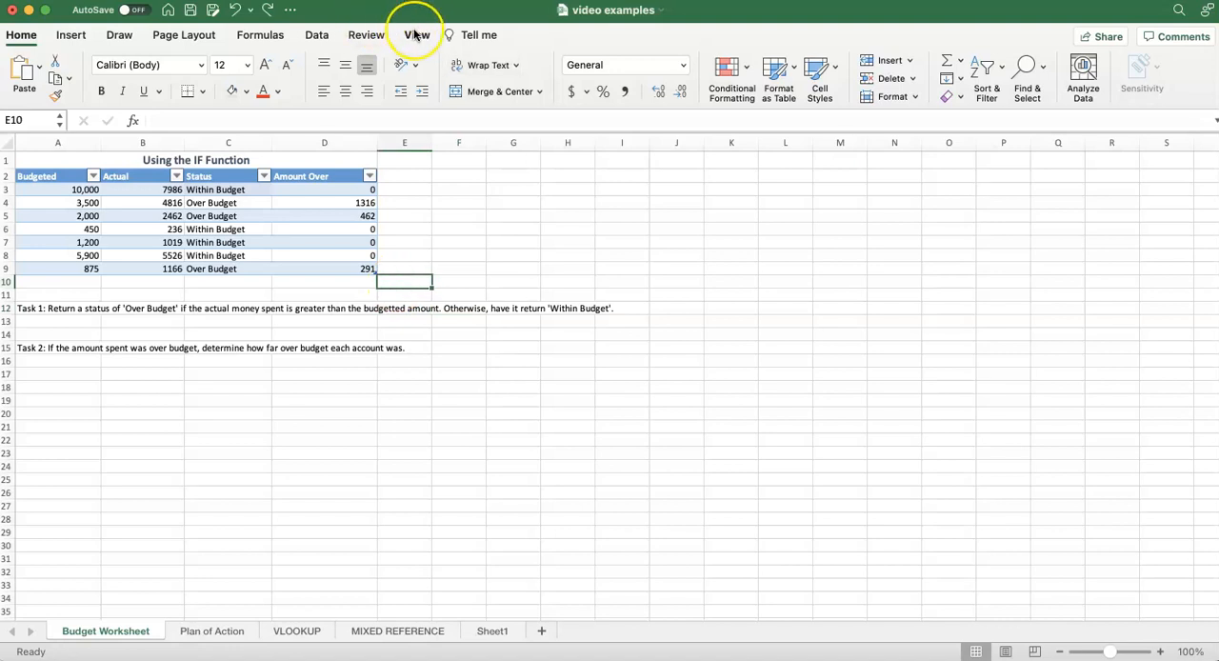
Show the View ribbon options, including Freeze Panes, for the budget worksheet.
{"action": "left_click", "coordinate": [416, 34]}
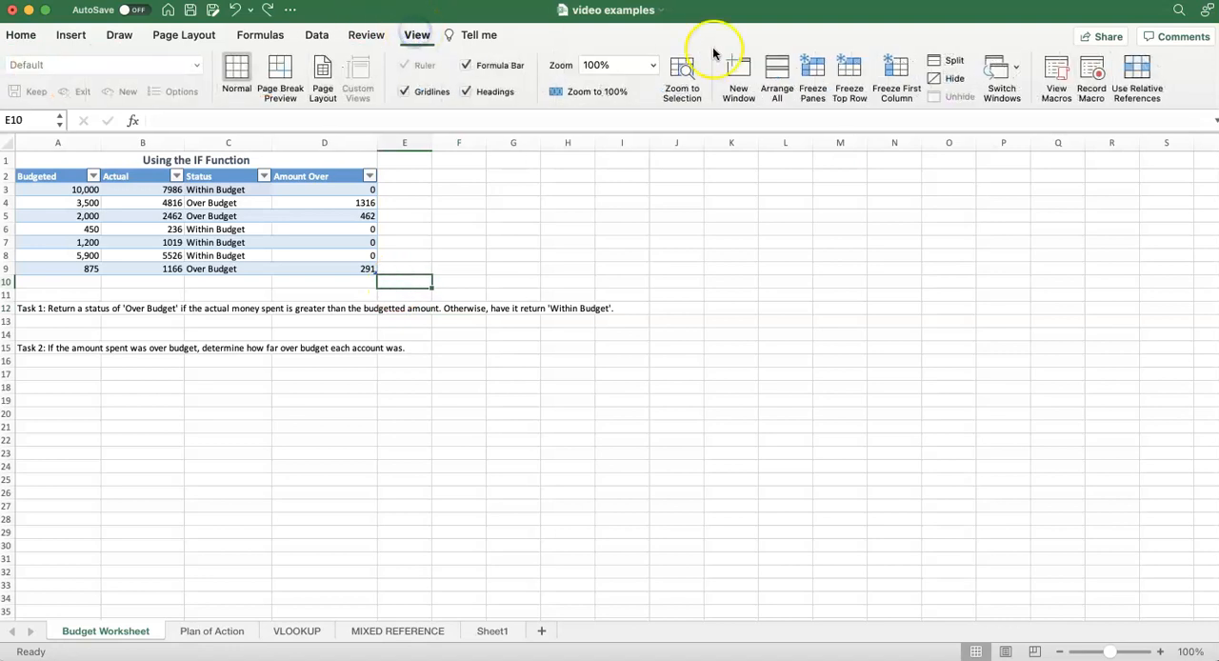
{"action": "mouse_move", "coordinate": [777, 92]}
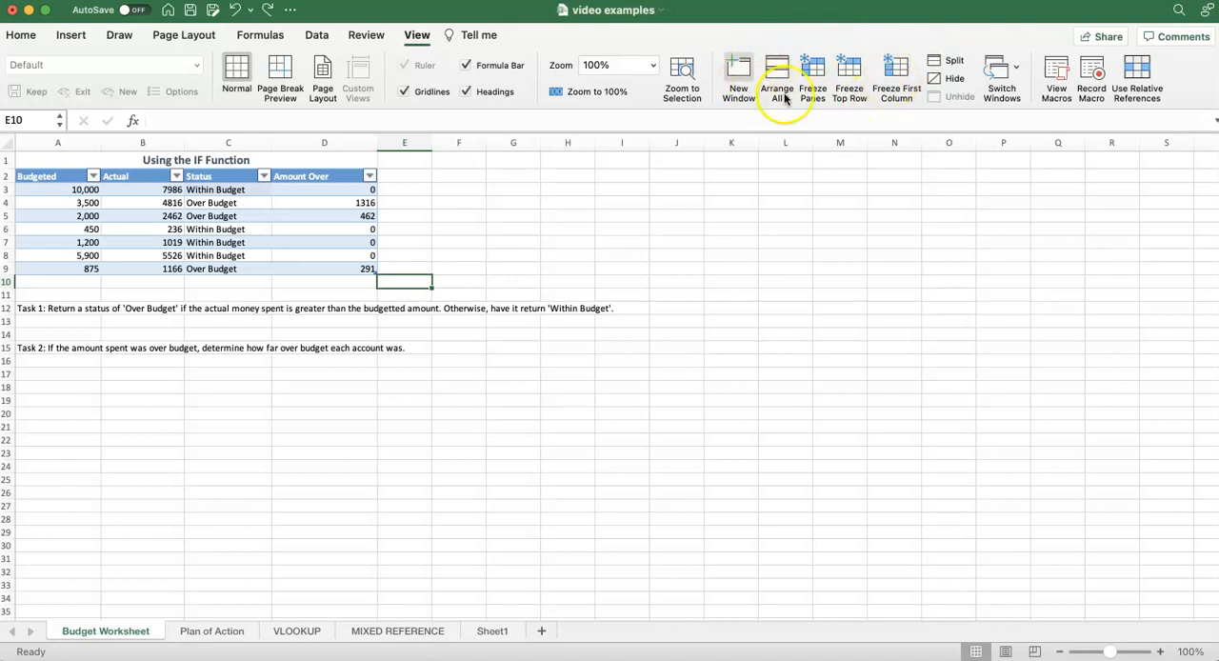
{"action": "mouse_move", "coordinate": [777, 47]}
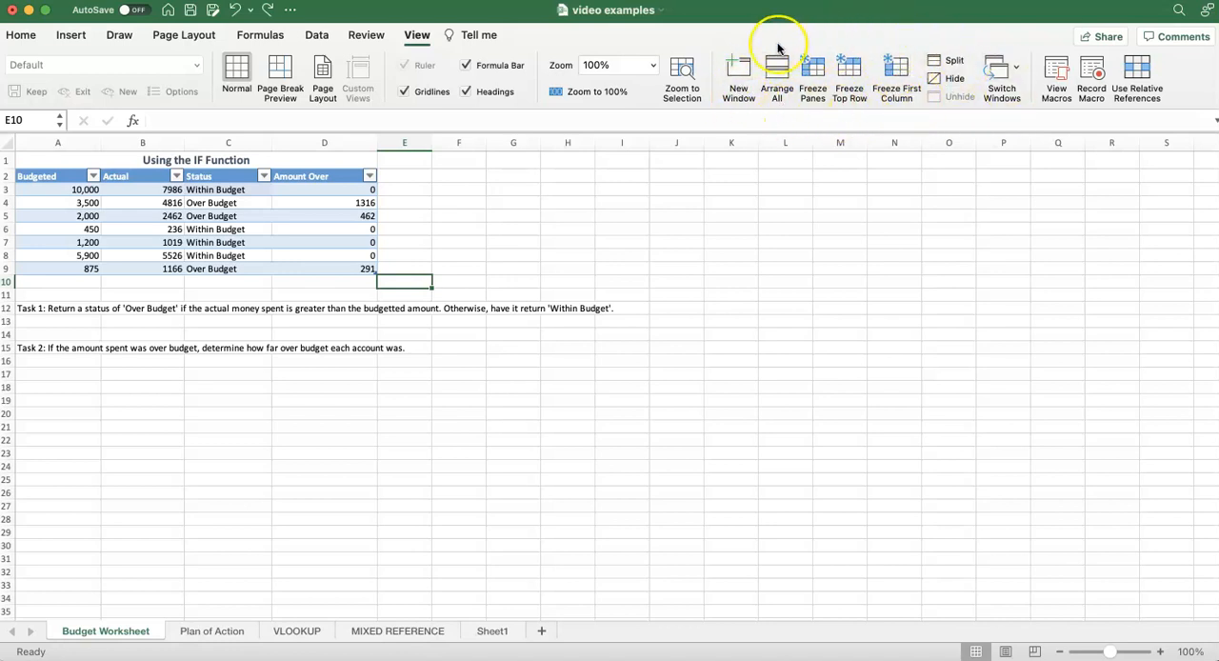
{"action": "mouse_move", "coordinate": [868, 48]}
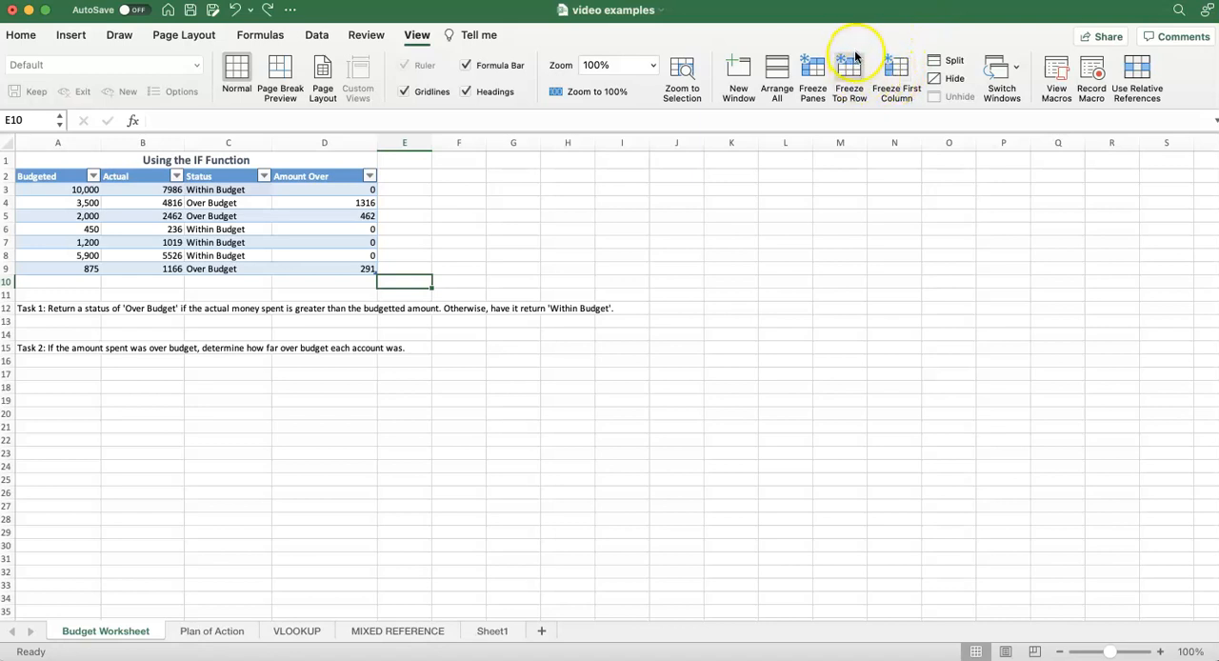
{"action": "mouse_move", "coordinate": [849, 53]}
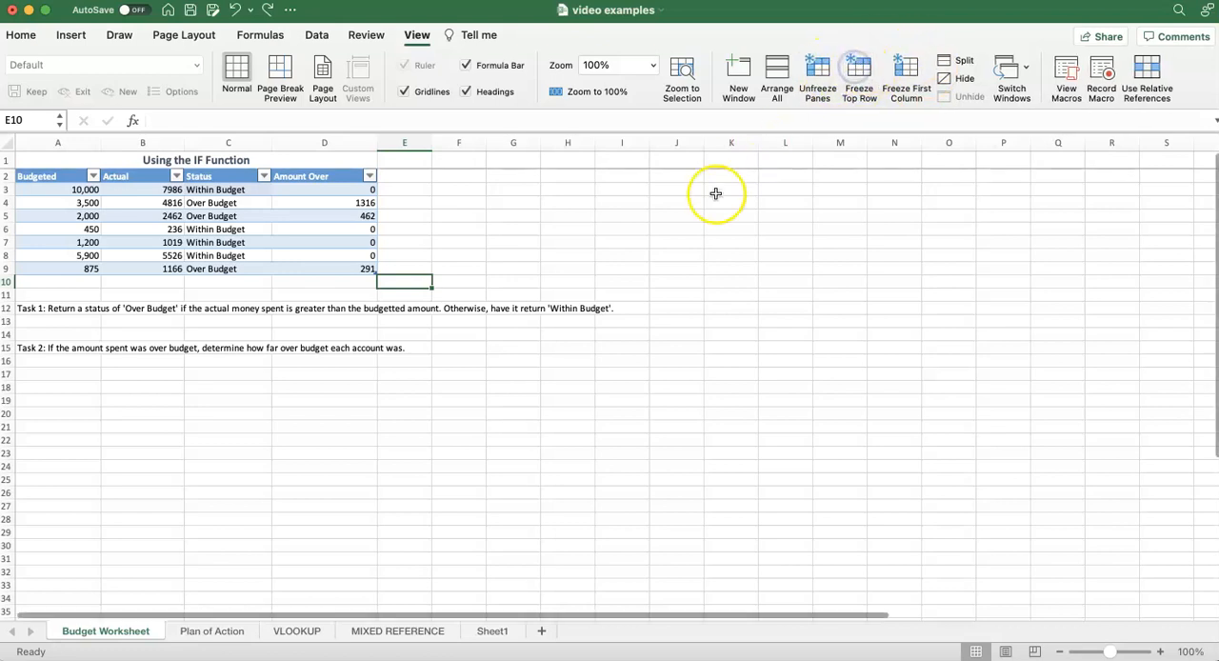
{"action": "mouse_move", "coordinate": [907, 77]}
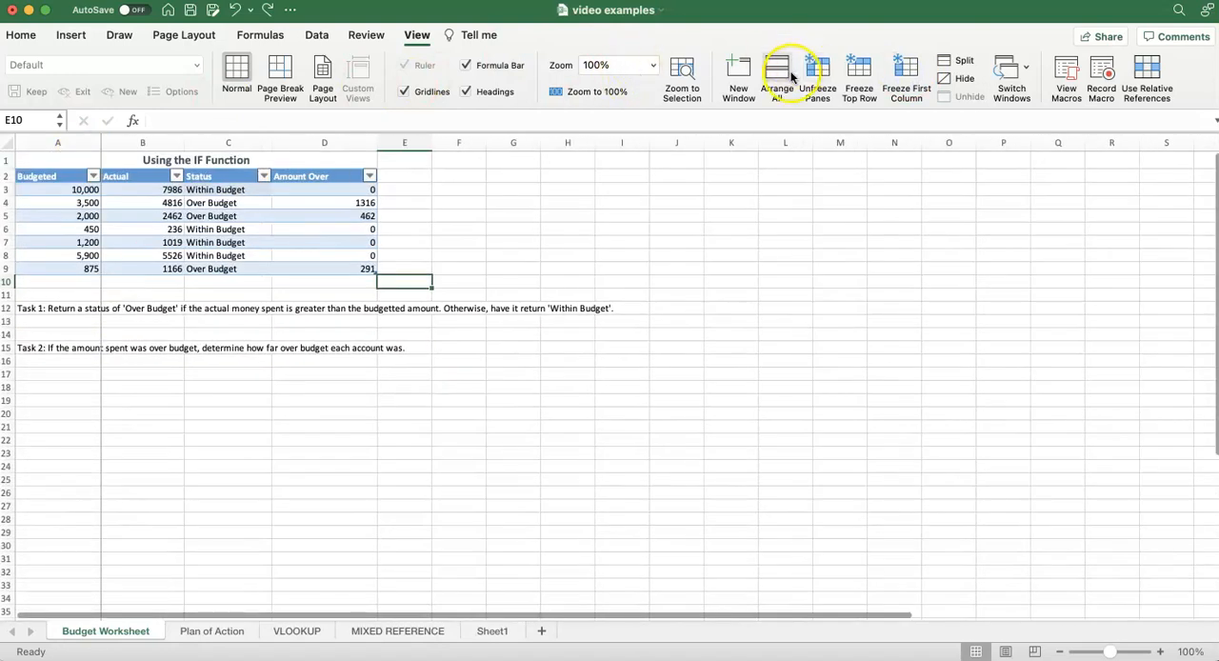
{"action": "mouse_move", "coordinate": [817, 77]}
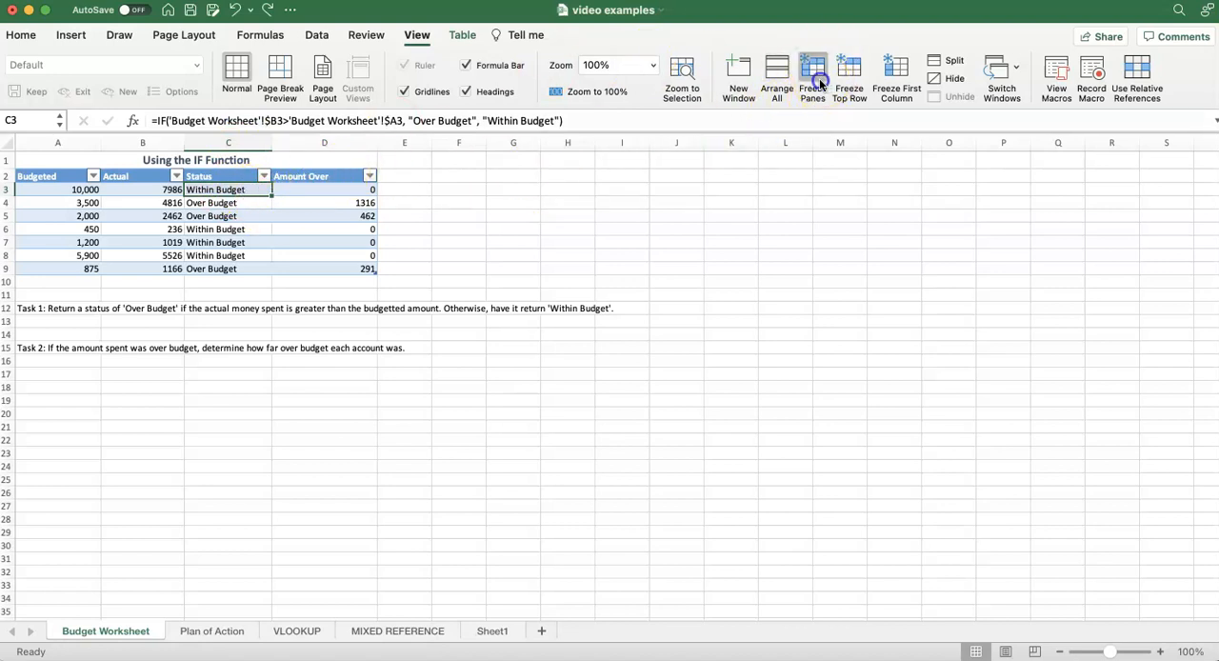
Freeze panes at C3 so rows 1–2 and columns A–B stay visible.
{"action": "left_click", "coordinate": [811, 80]}
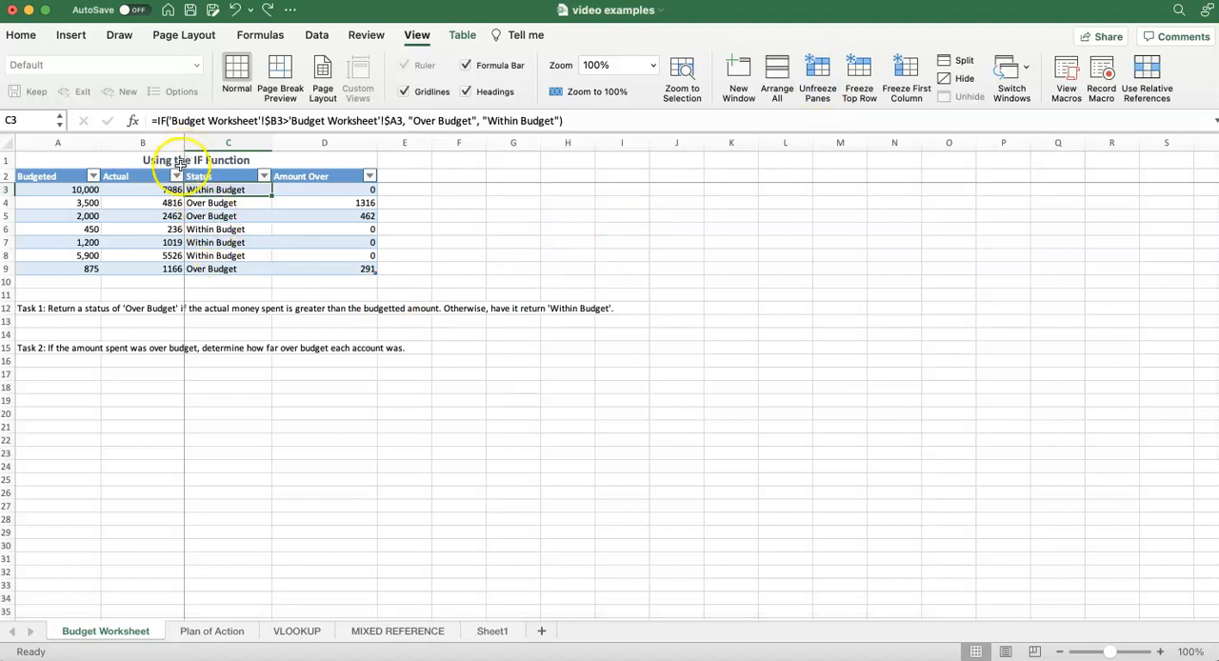
{"action": "mouse_move", "coordinate": [153, 389]}
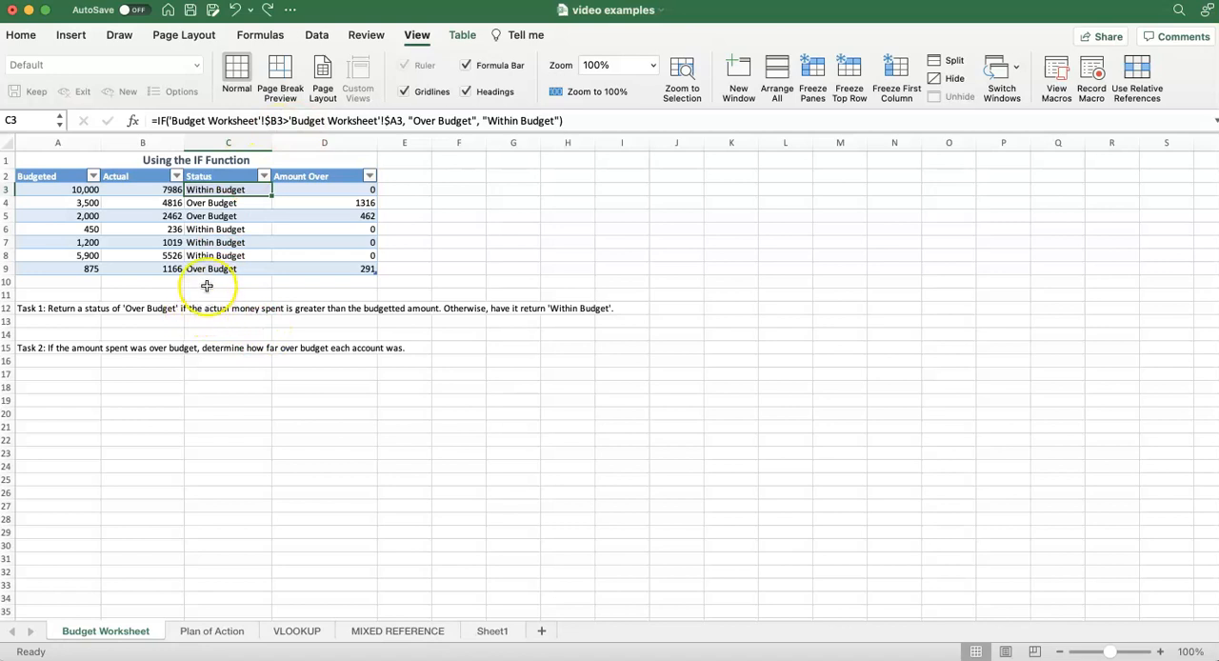
Unfreeze the panes and select cell A5 as the next freeze point.
{"action": "left_click", "coordinate": [143, 294]}
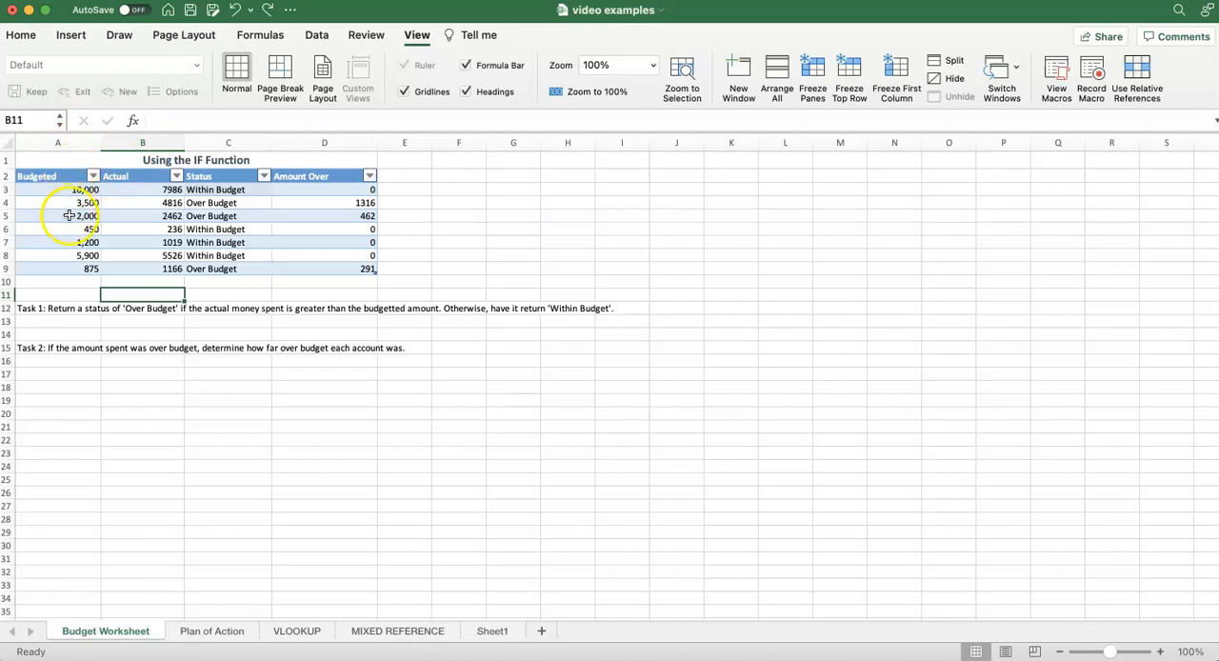
{"action": "left_click", "coordinate": [57, 218]}
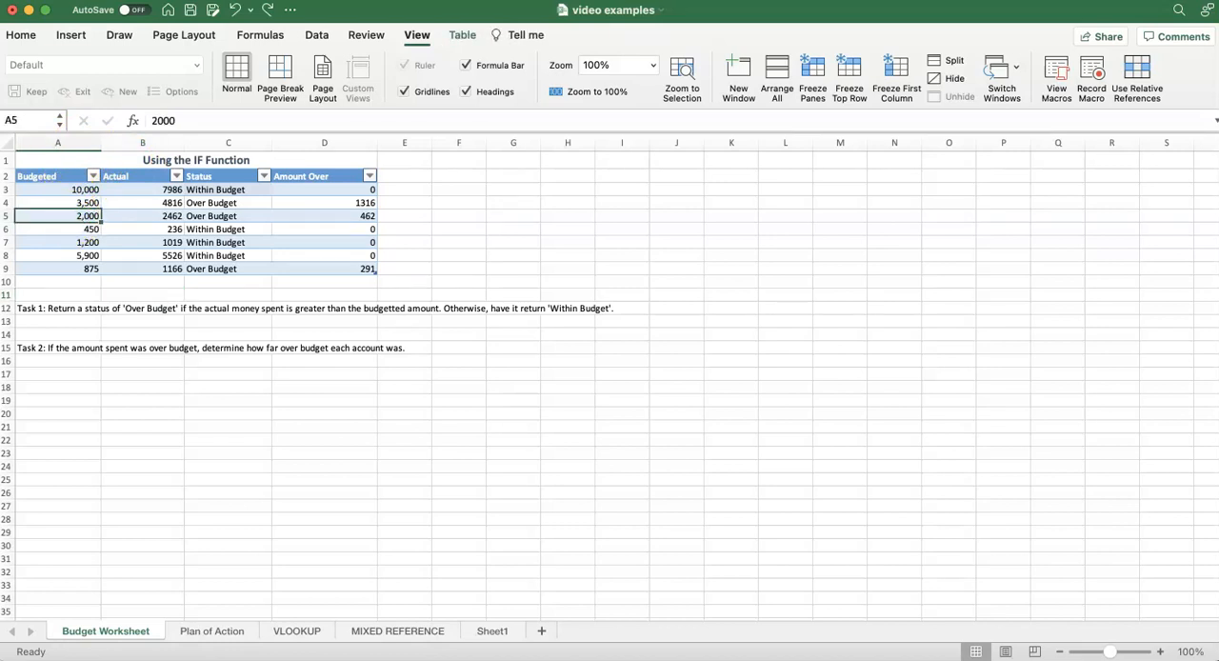